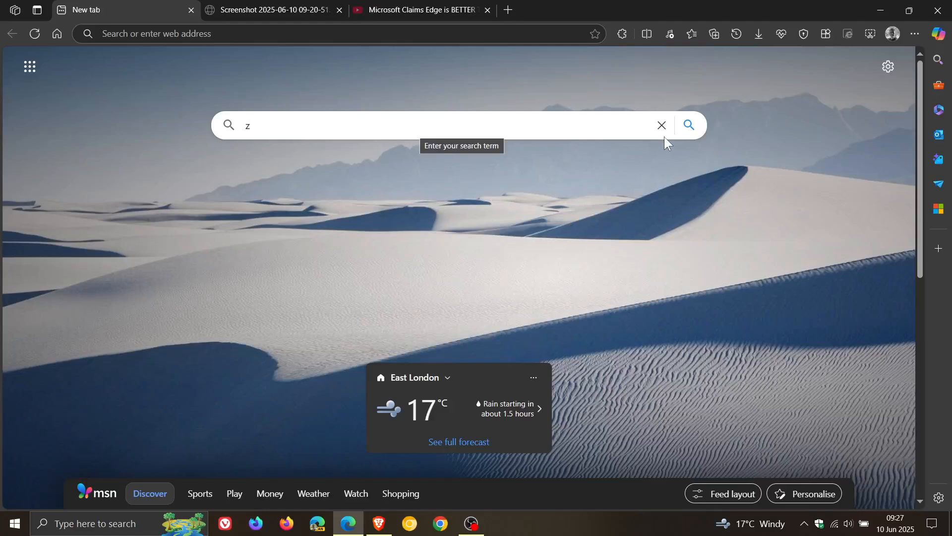
Clear the stray typed letter from the new tab page's web search box
left_click(662, 124)
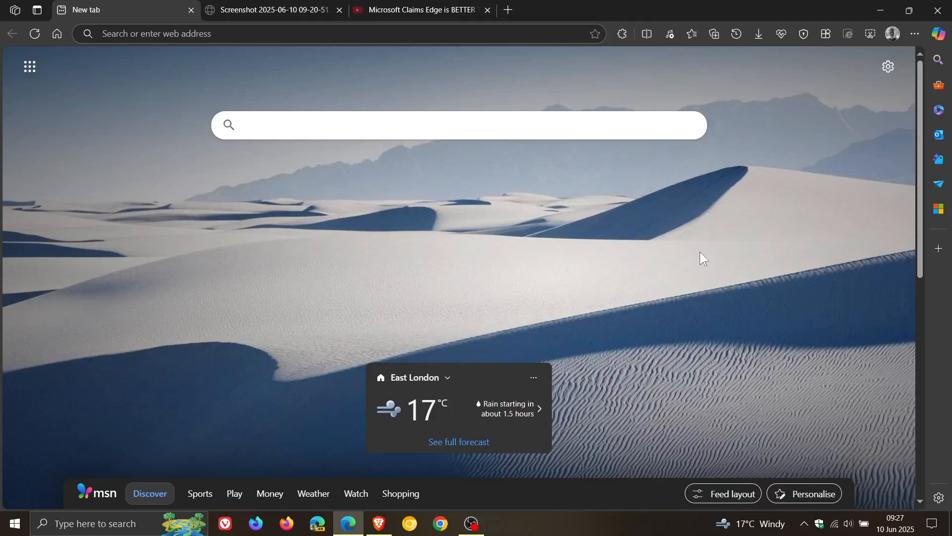
mouse_move(699, 254)
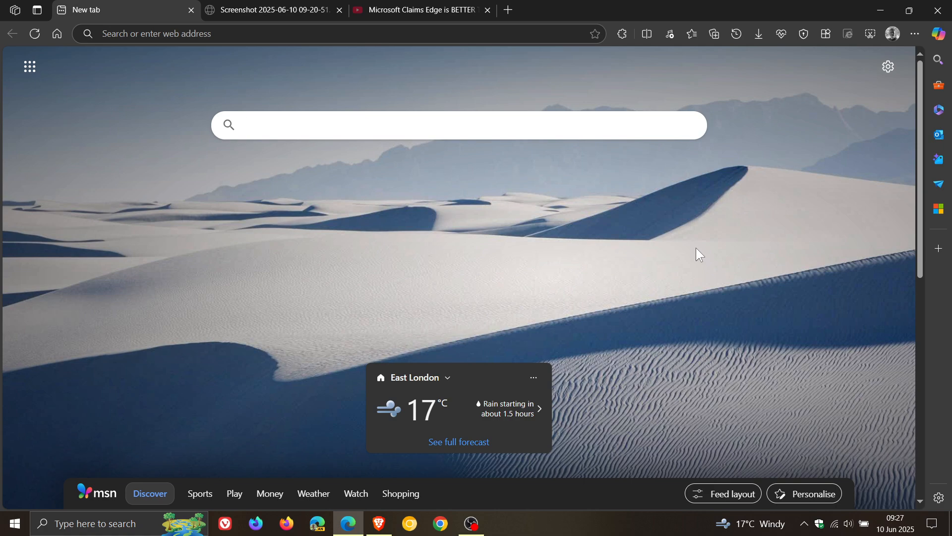
mouse_move(361, 98)
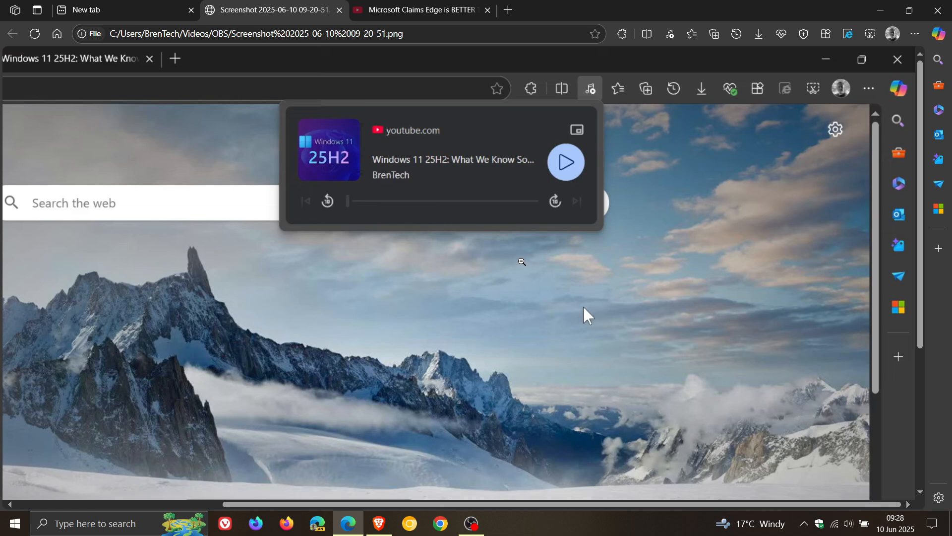
mouse_move(617, 196)
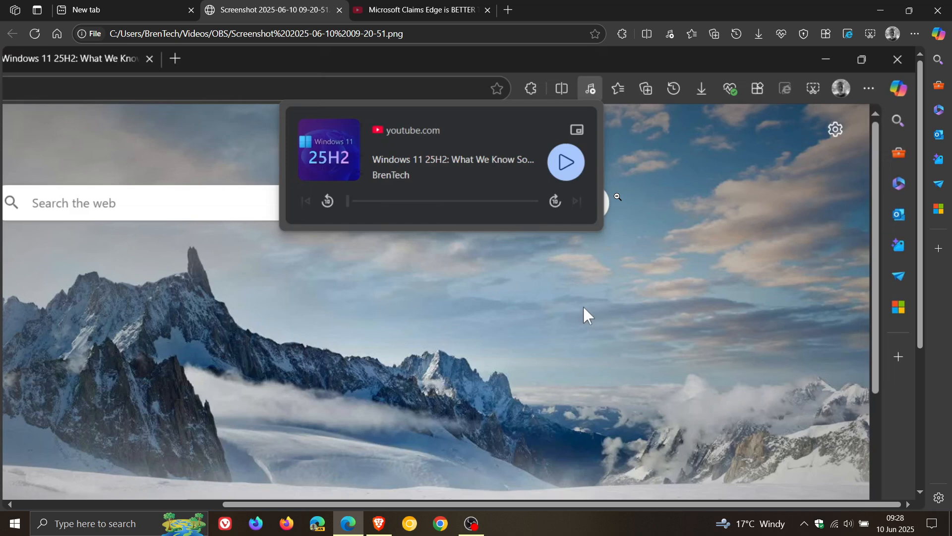
mouse_move(632, 165)
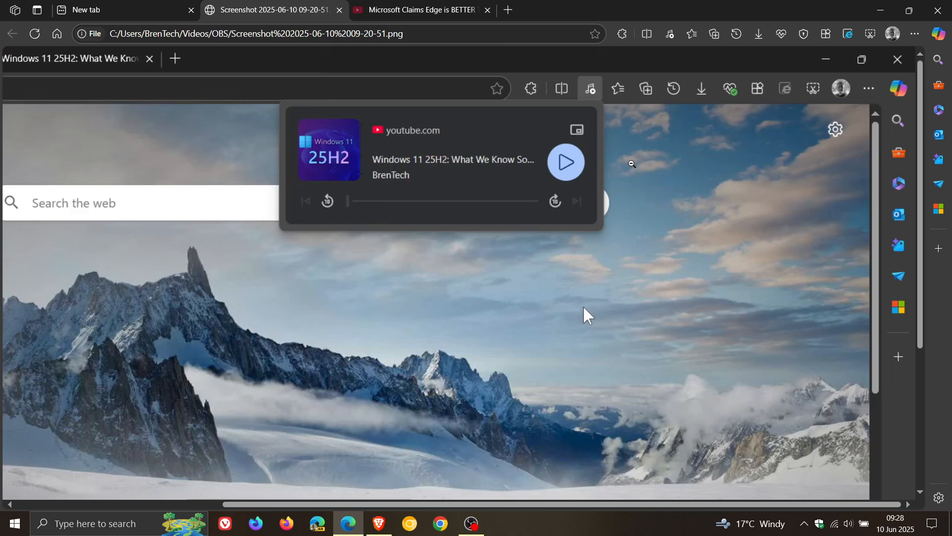
mouse_move(502, 239)
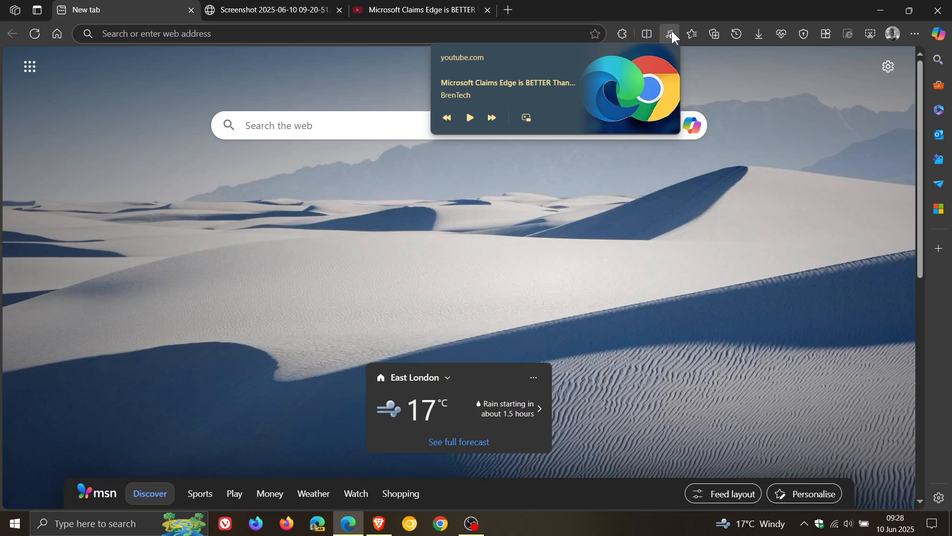
mouse_move(680, 45)
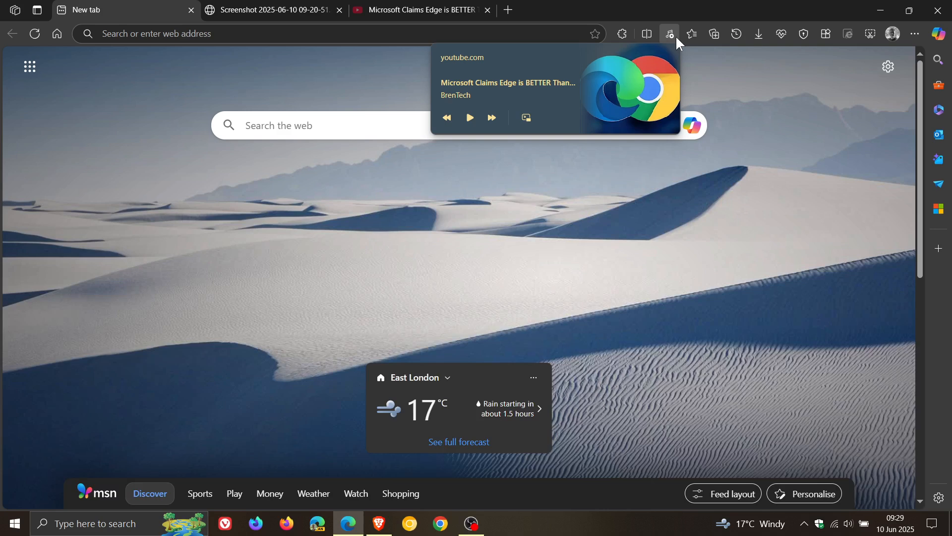
Return to the New tab and dismiss the YouTube video's media controls flyout
left_click(269, 10)
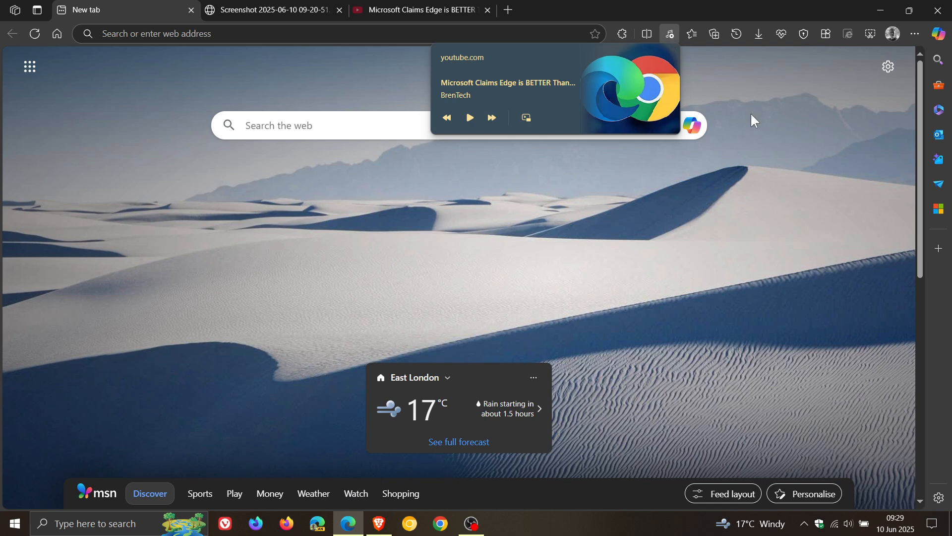
mouse_move(750, 121)
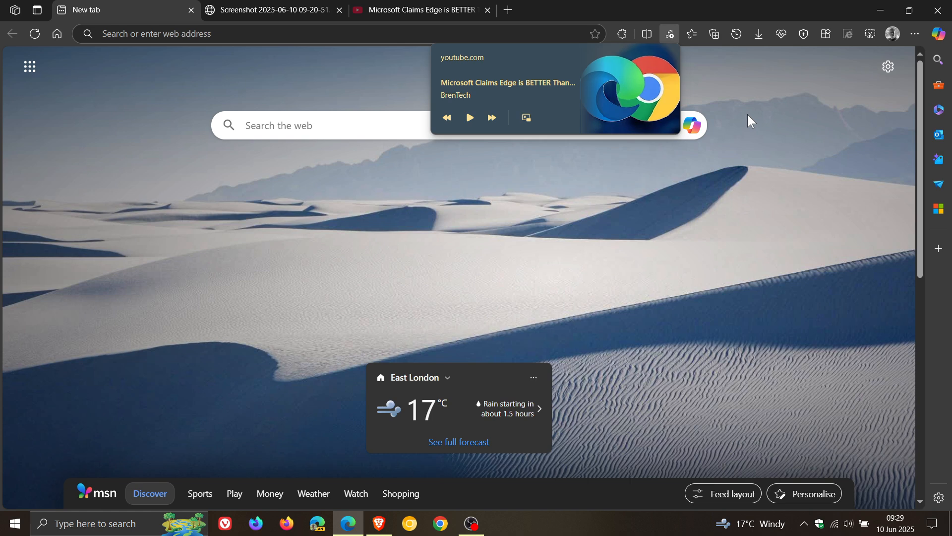
mouse_move(747, 119)
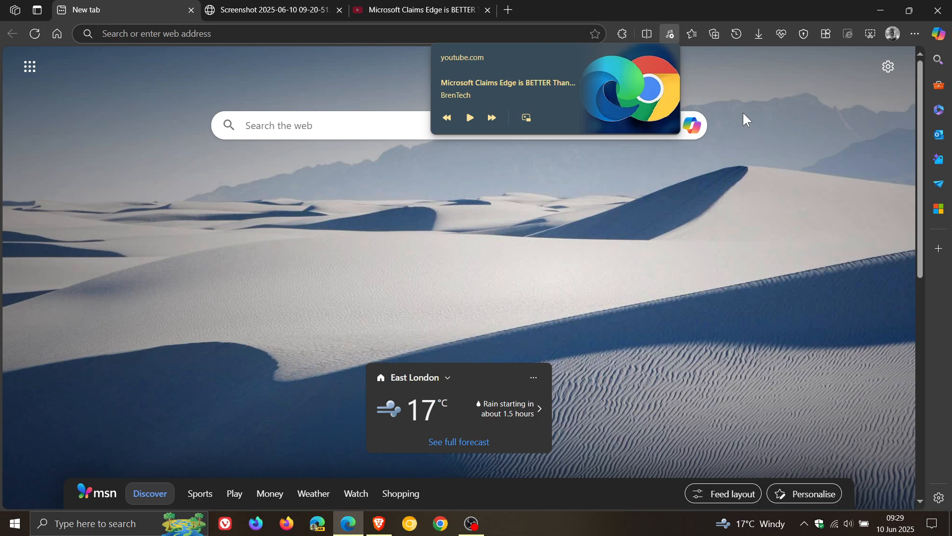
mouse_move(753, 177)
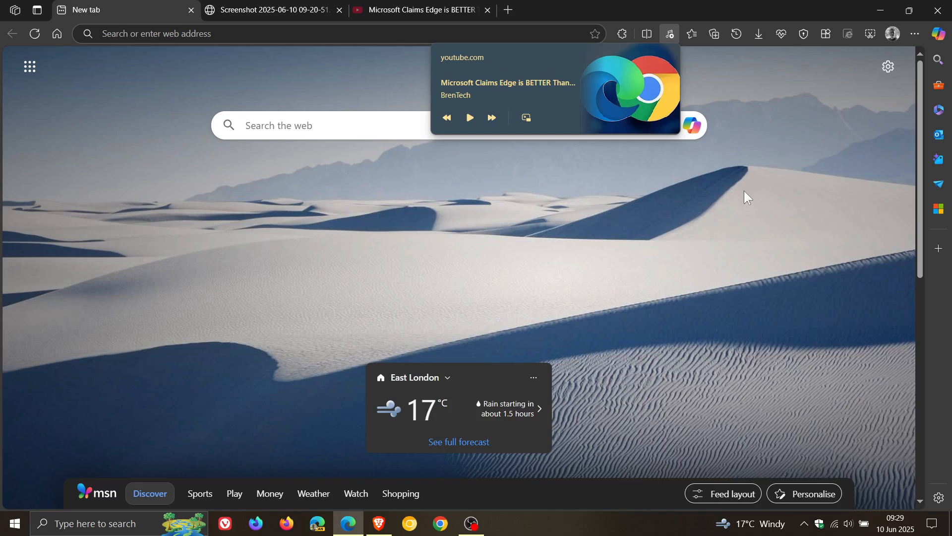
mouse_move(722, 195)
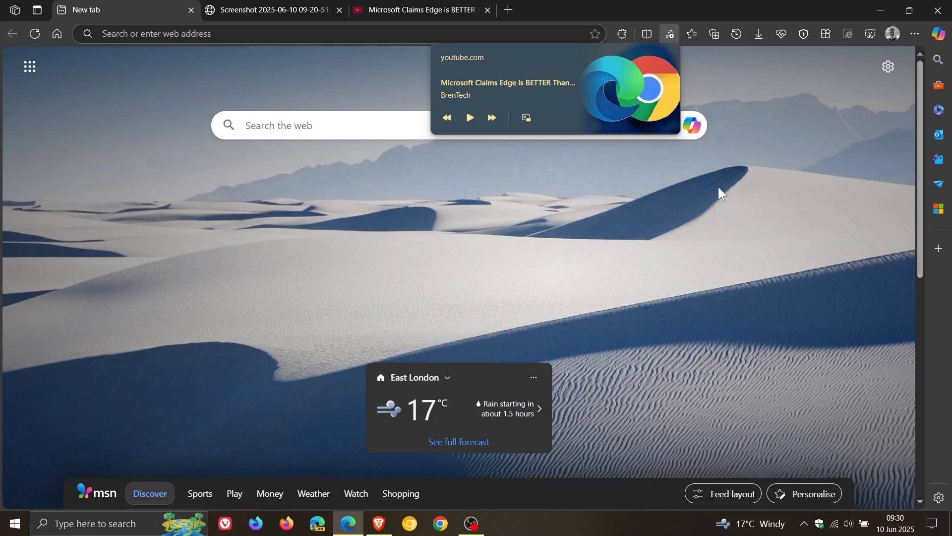
mouse_move(662, 215)
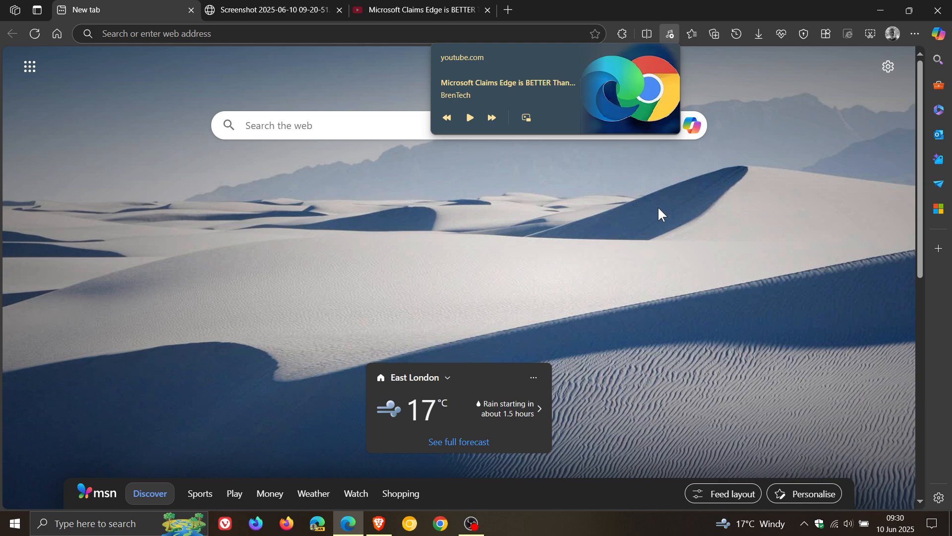
mouse_move(656, 206)
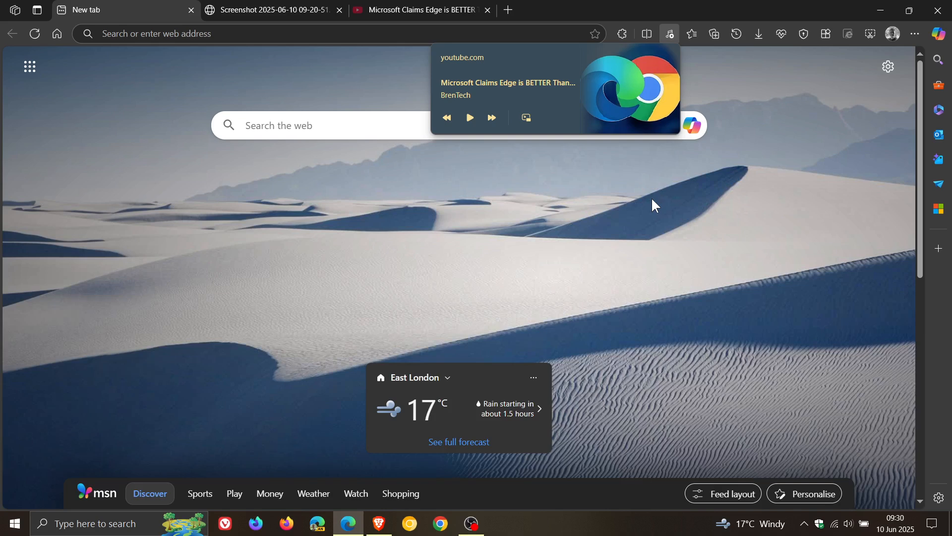
mouse_move(663, 208)
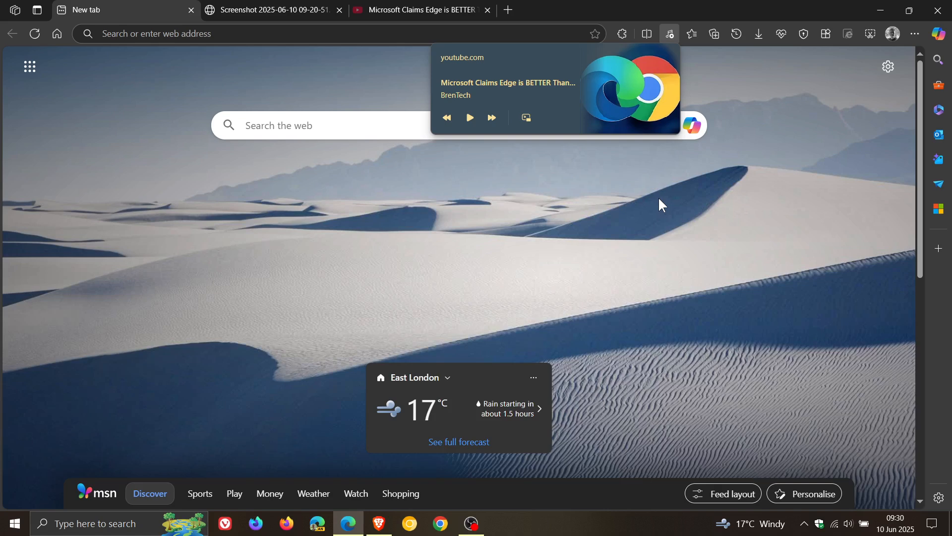
mouse_move(663, 235)
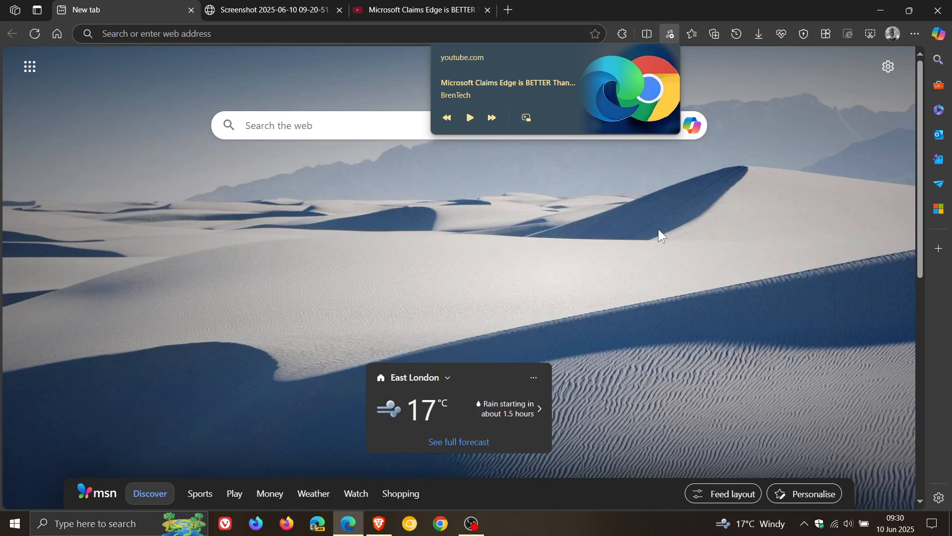
mouse_move(809, 143)
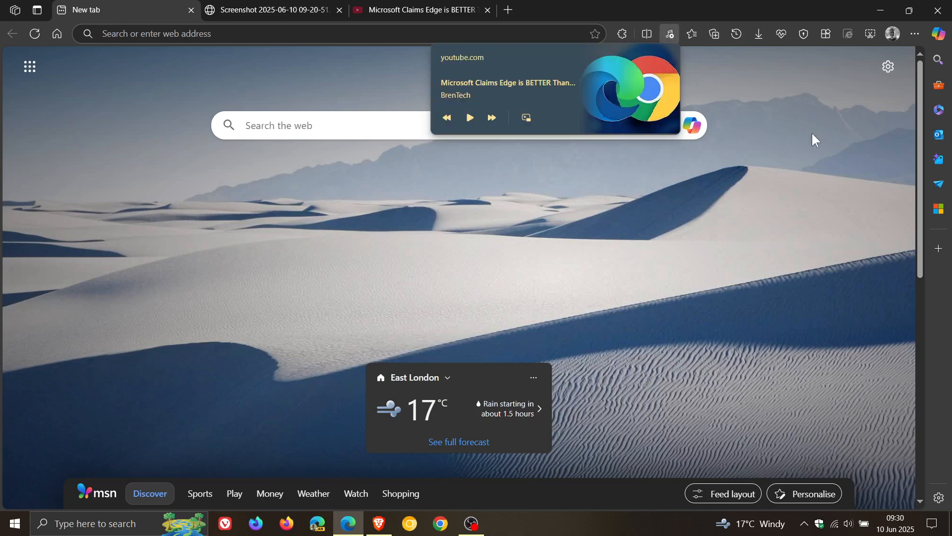
mouse_move(750, 203)
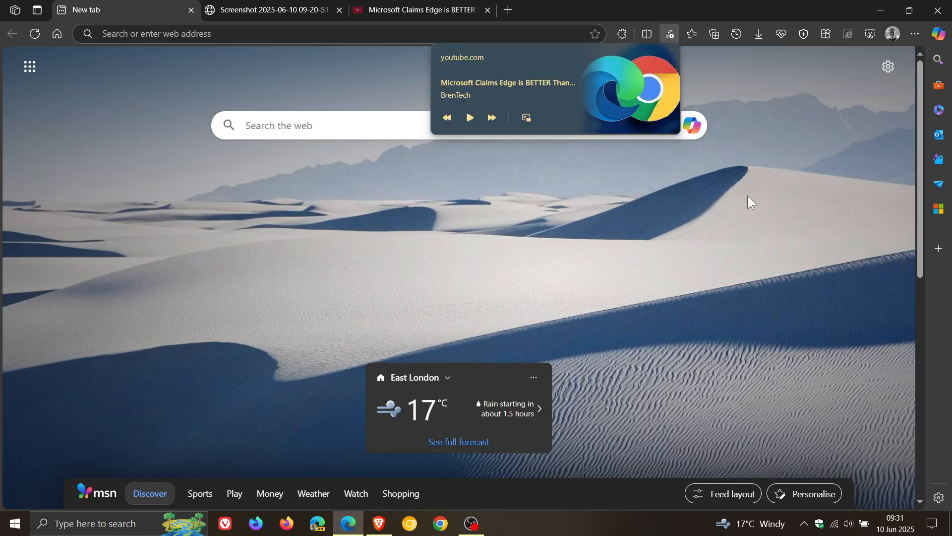
mouse_move(751, 178)
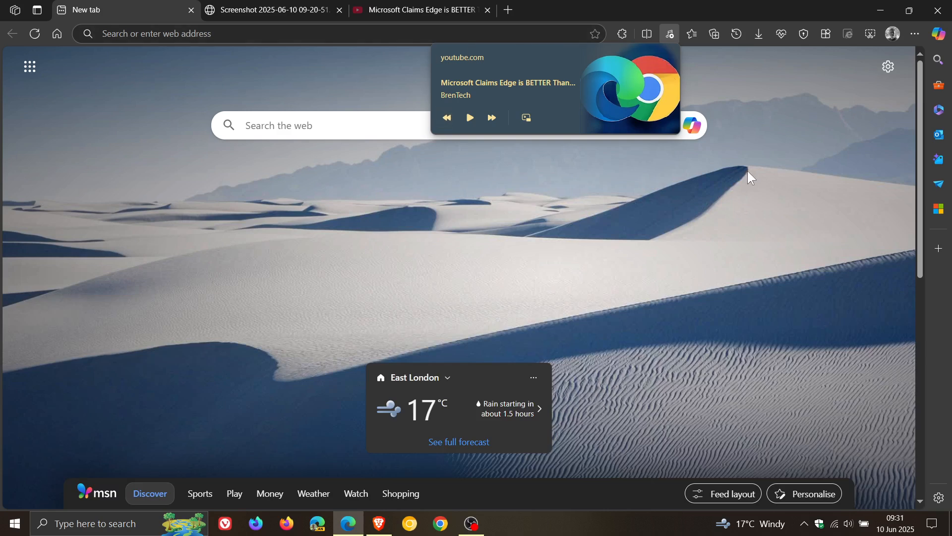
mouse_move(735, 173)
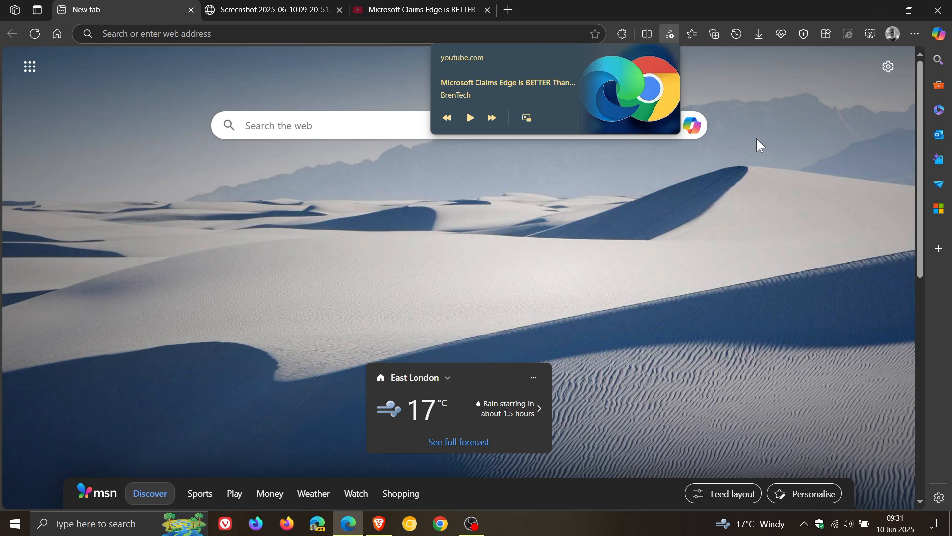
mouse_move(762, 141)
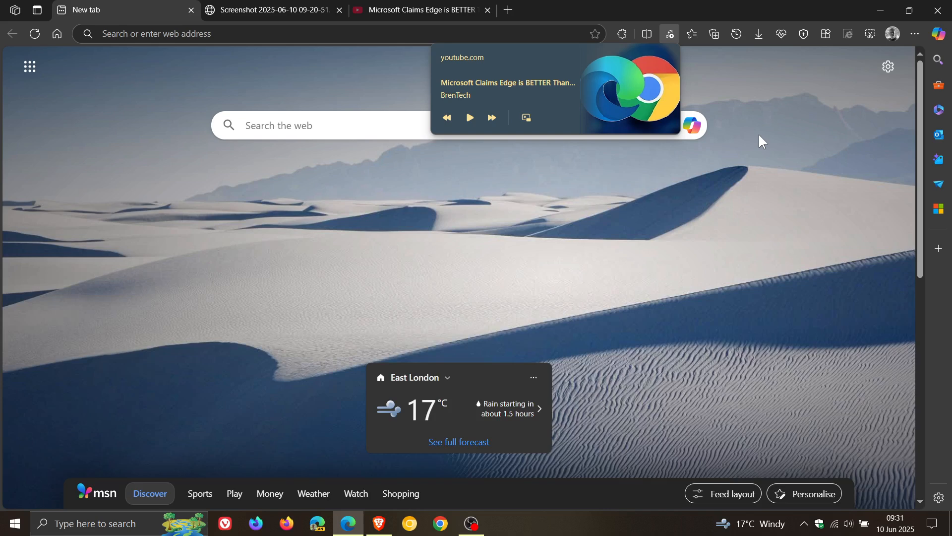
mouse_move(765, 143)
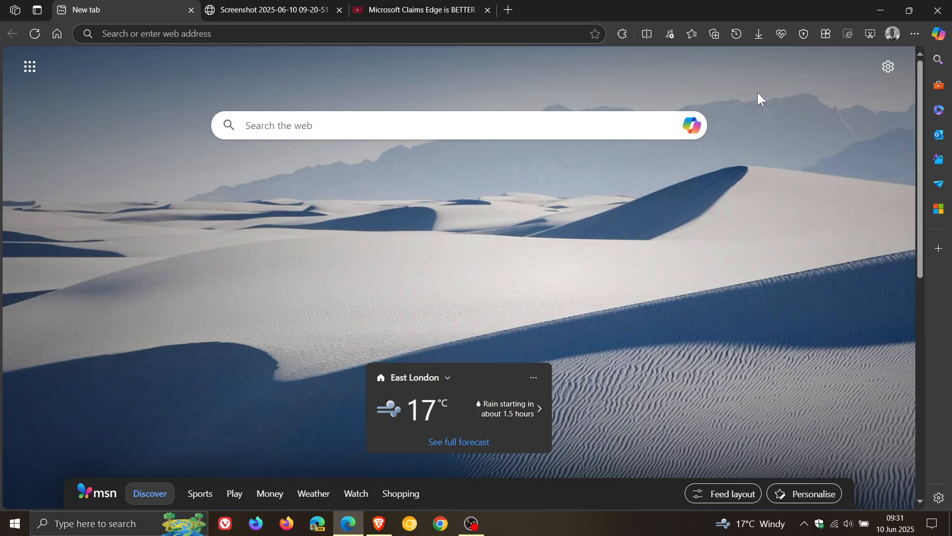
left_click(669, 34)
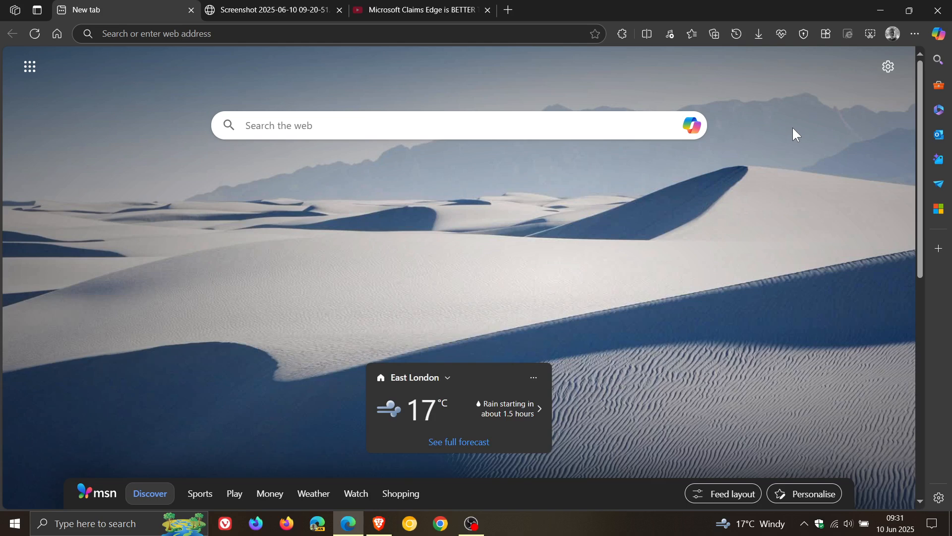
mouse_move(765, 228)
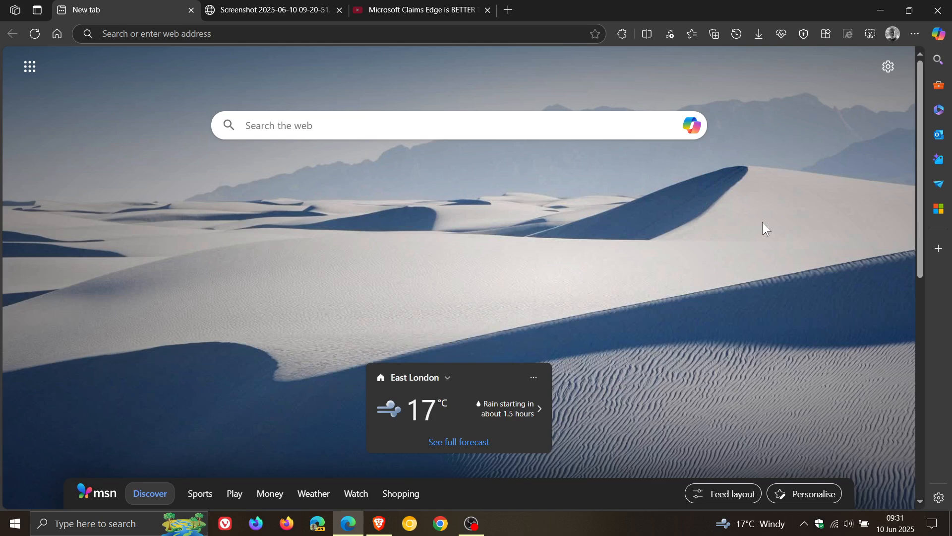